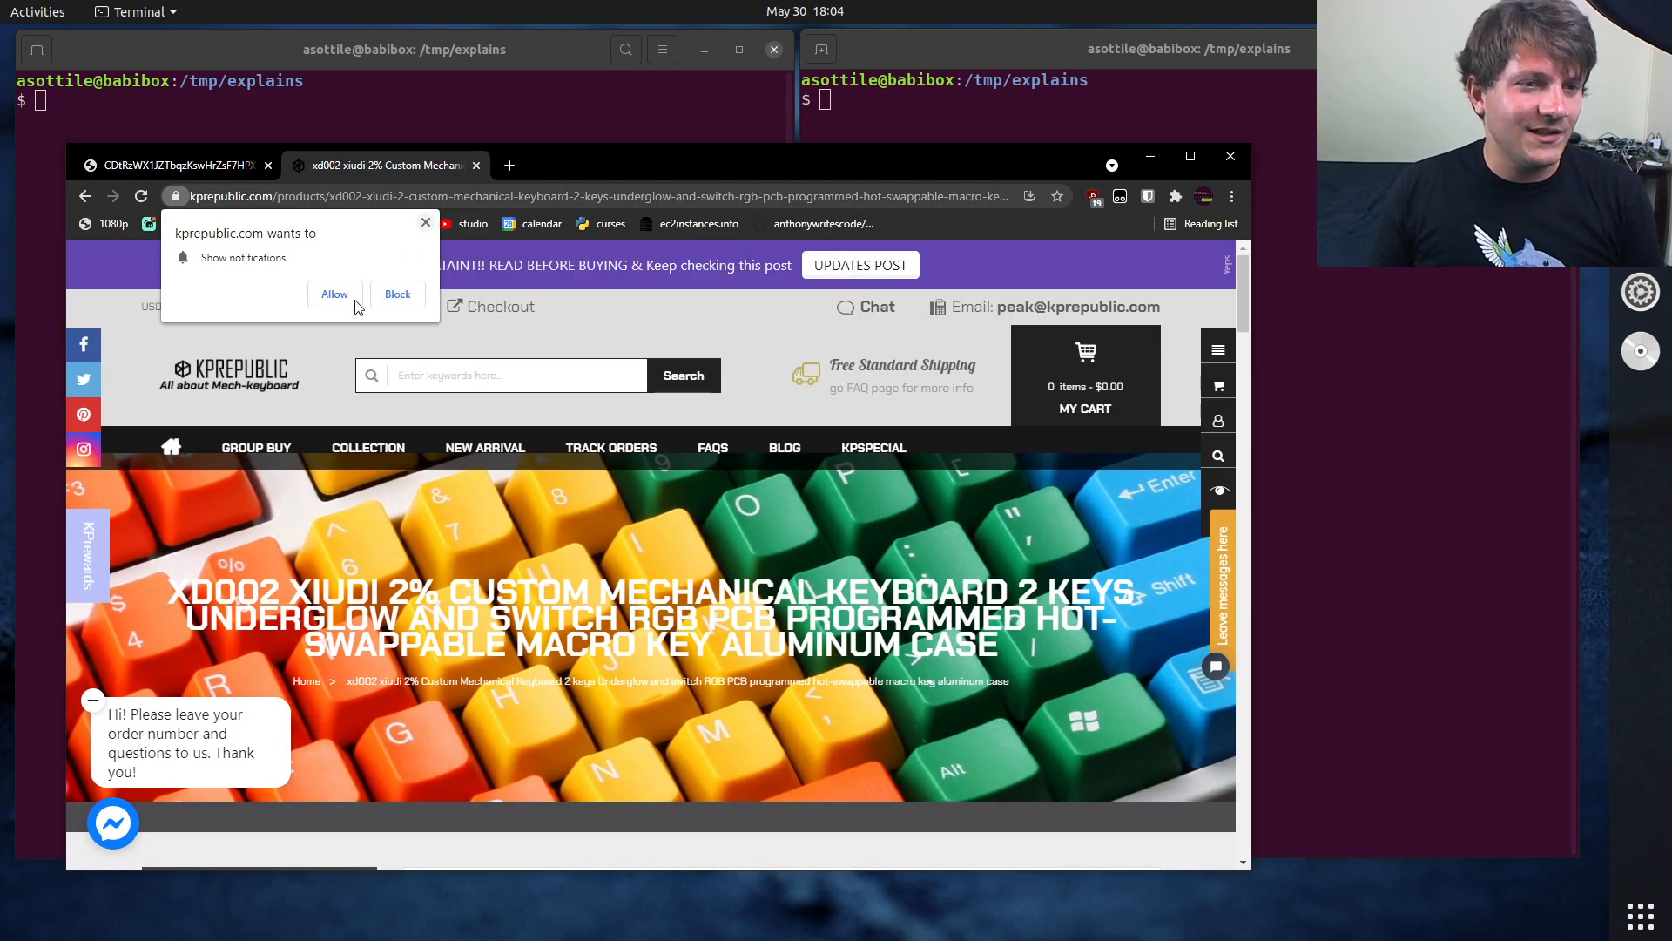
# Block the store's notification permission request.
pyautogui.click(176, 165)
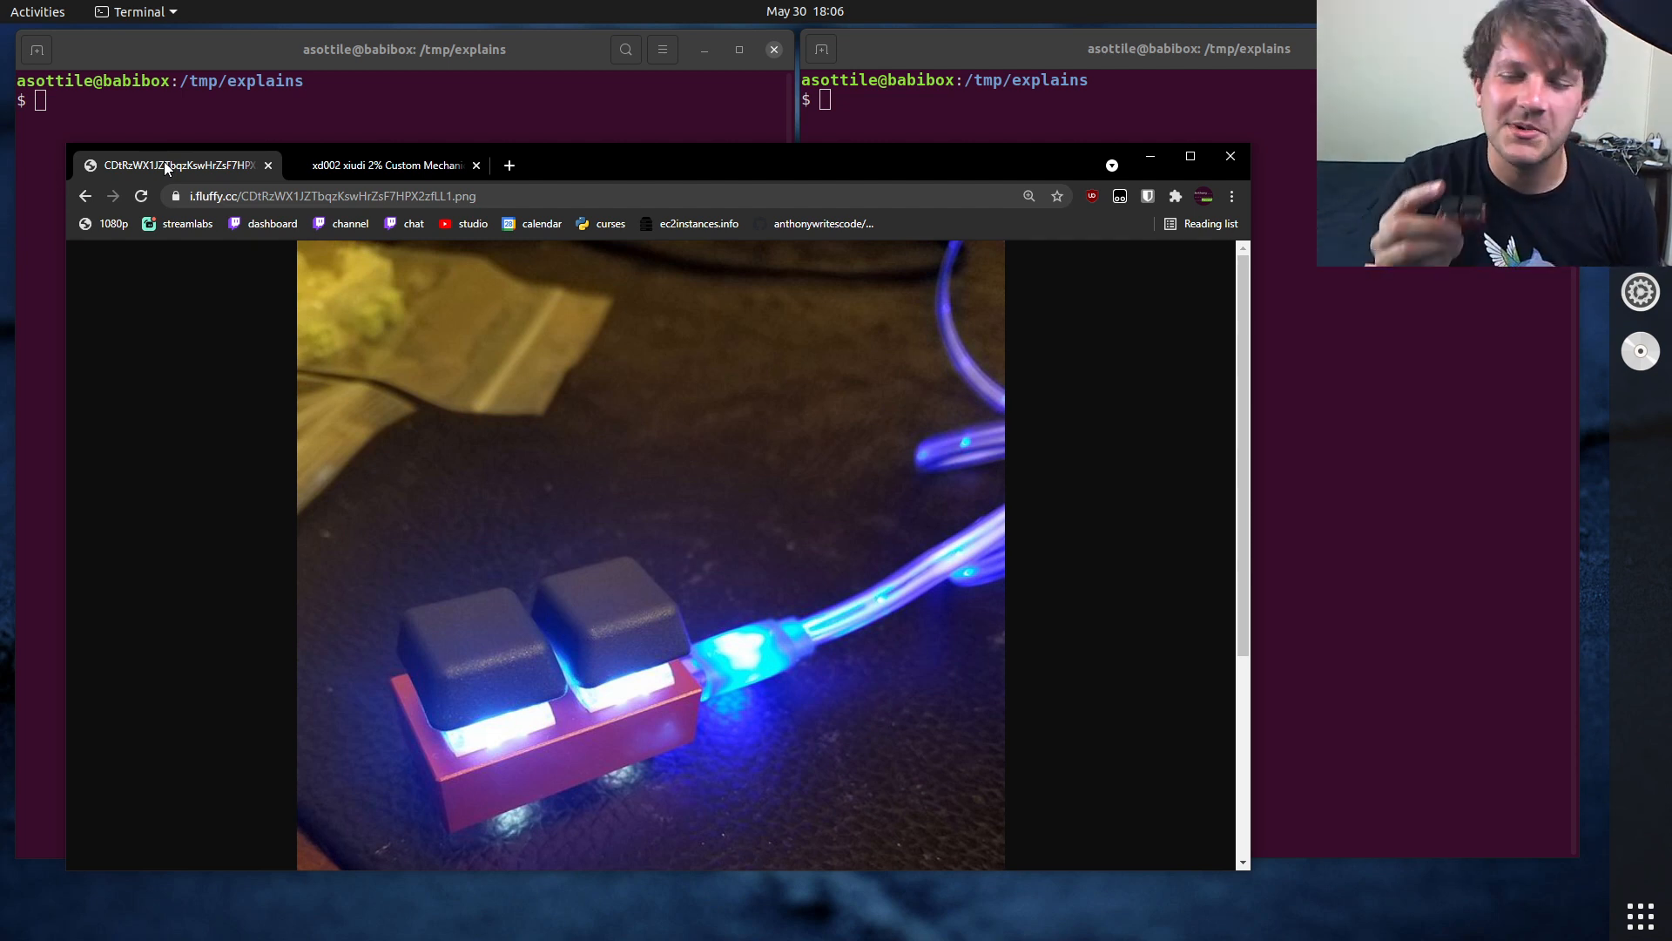
pyautogui.moveTo(209, 527)
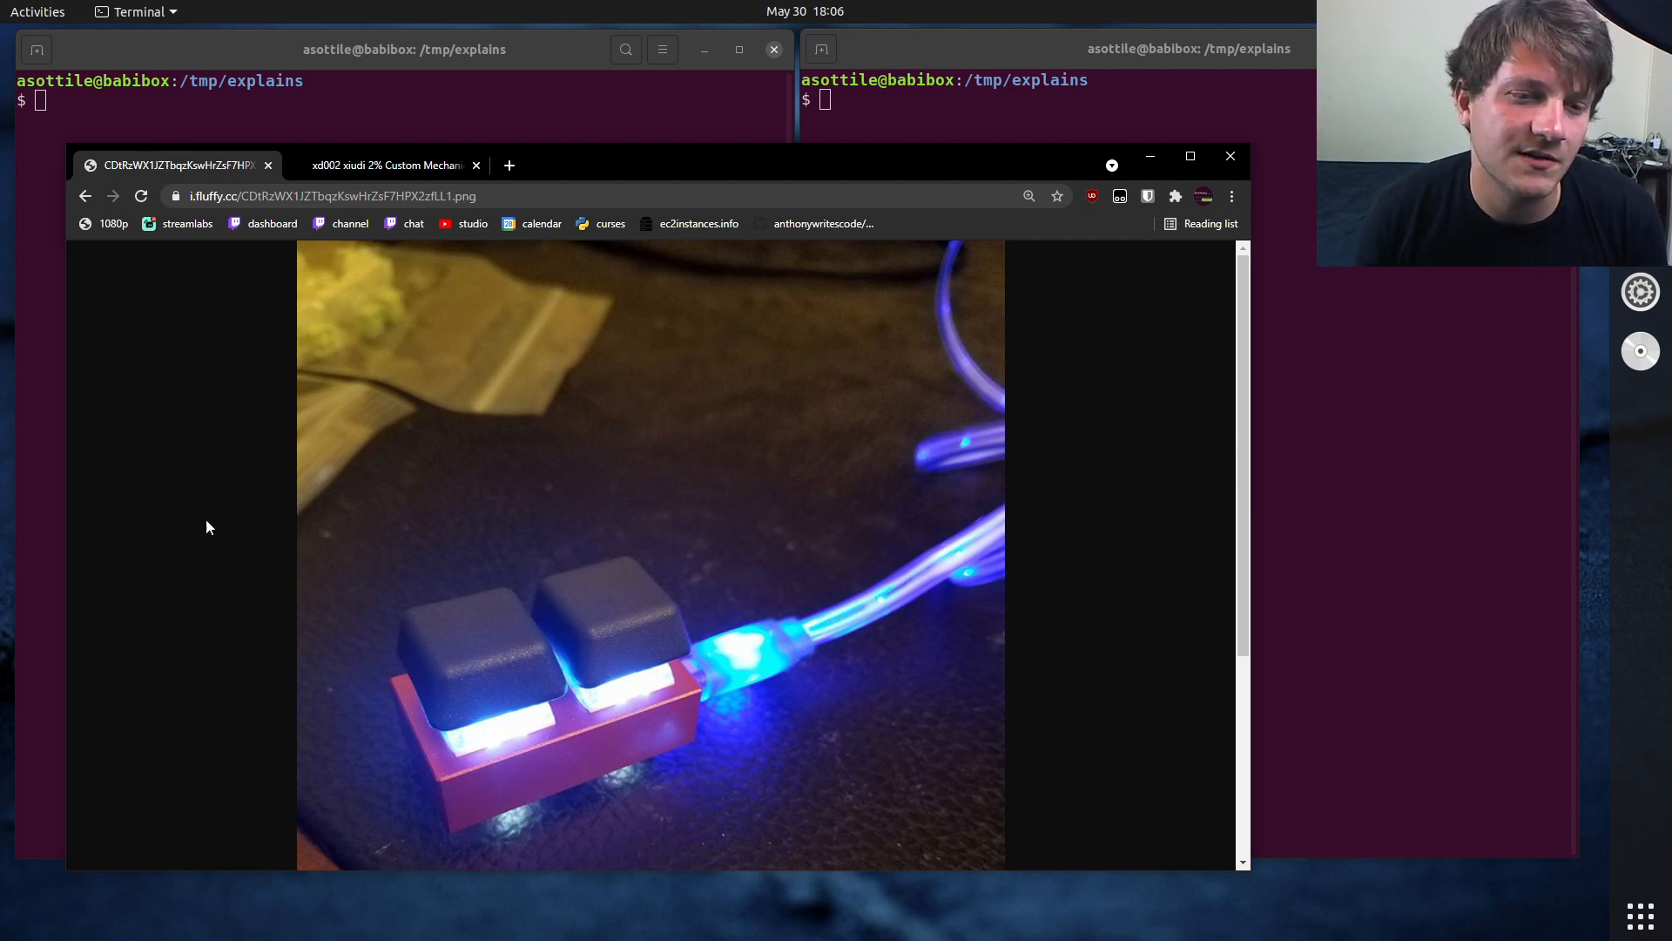
pyautogui.moveTo(484, 647)
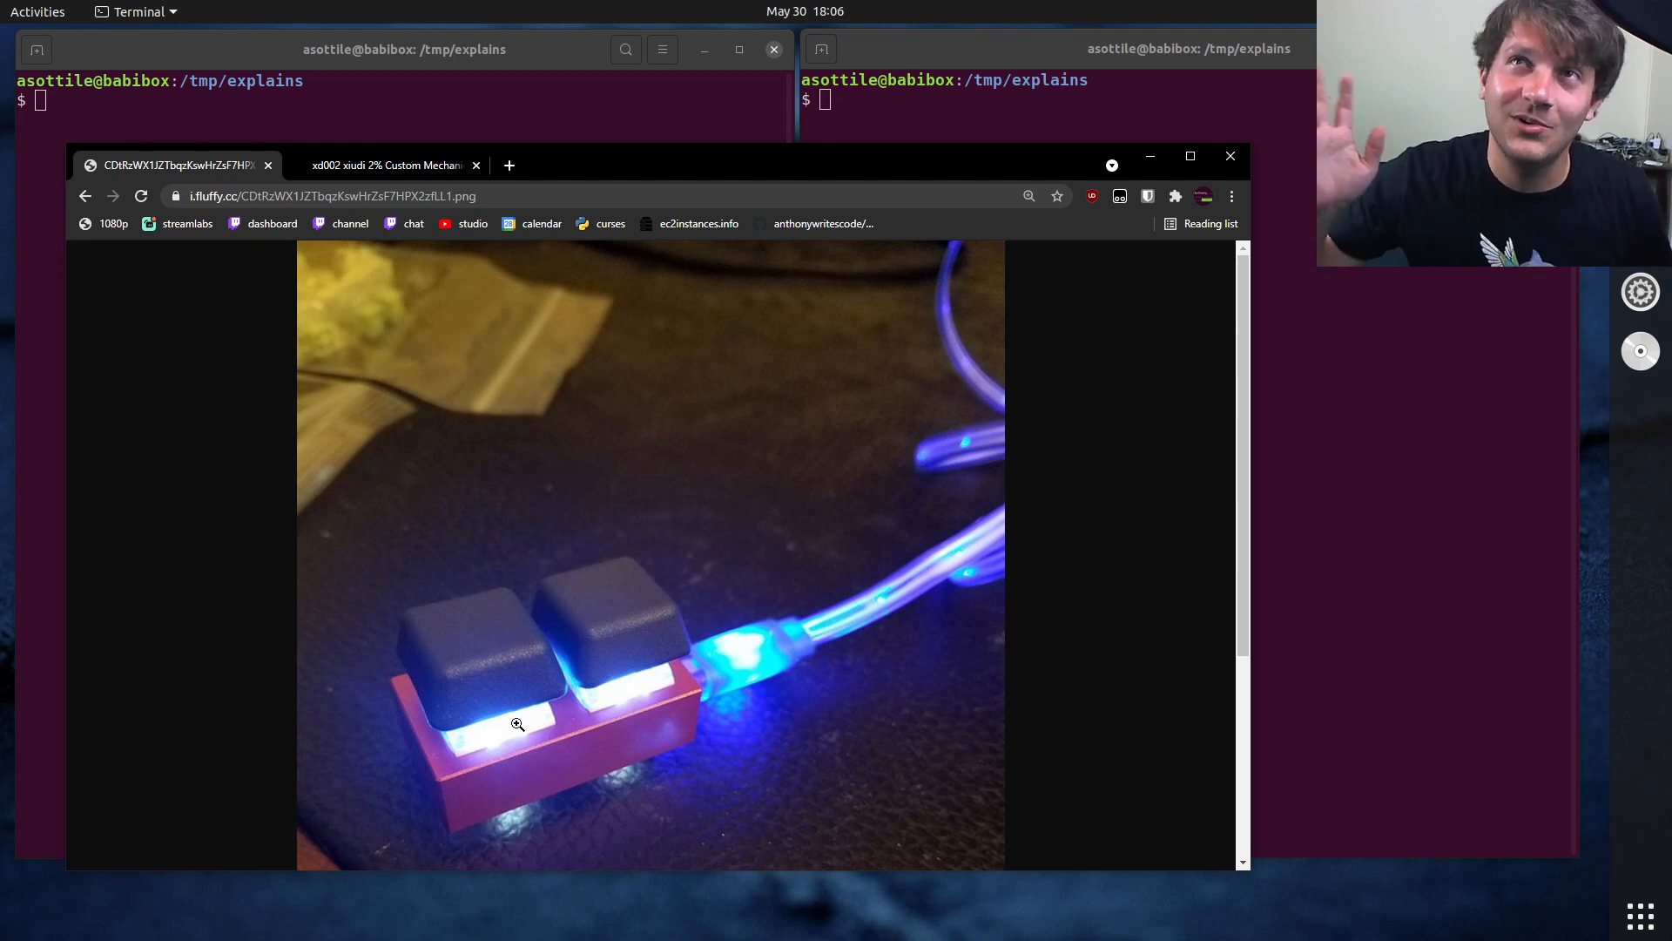
pyautogui.moveTo(590, 735)
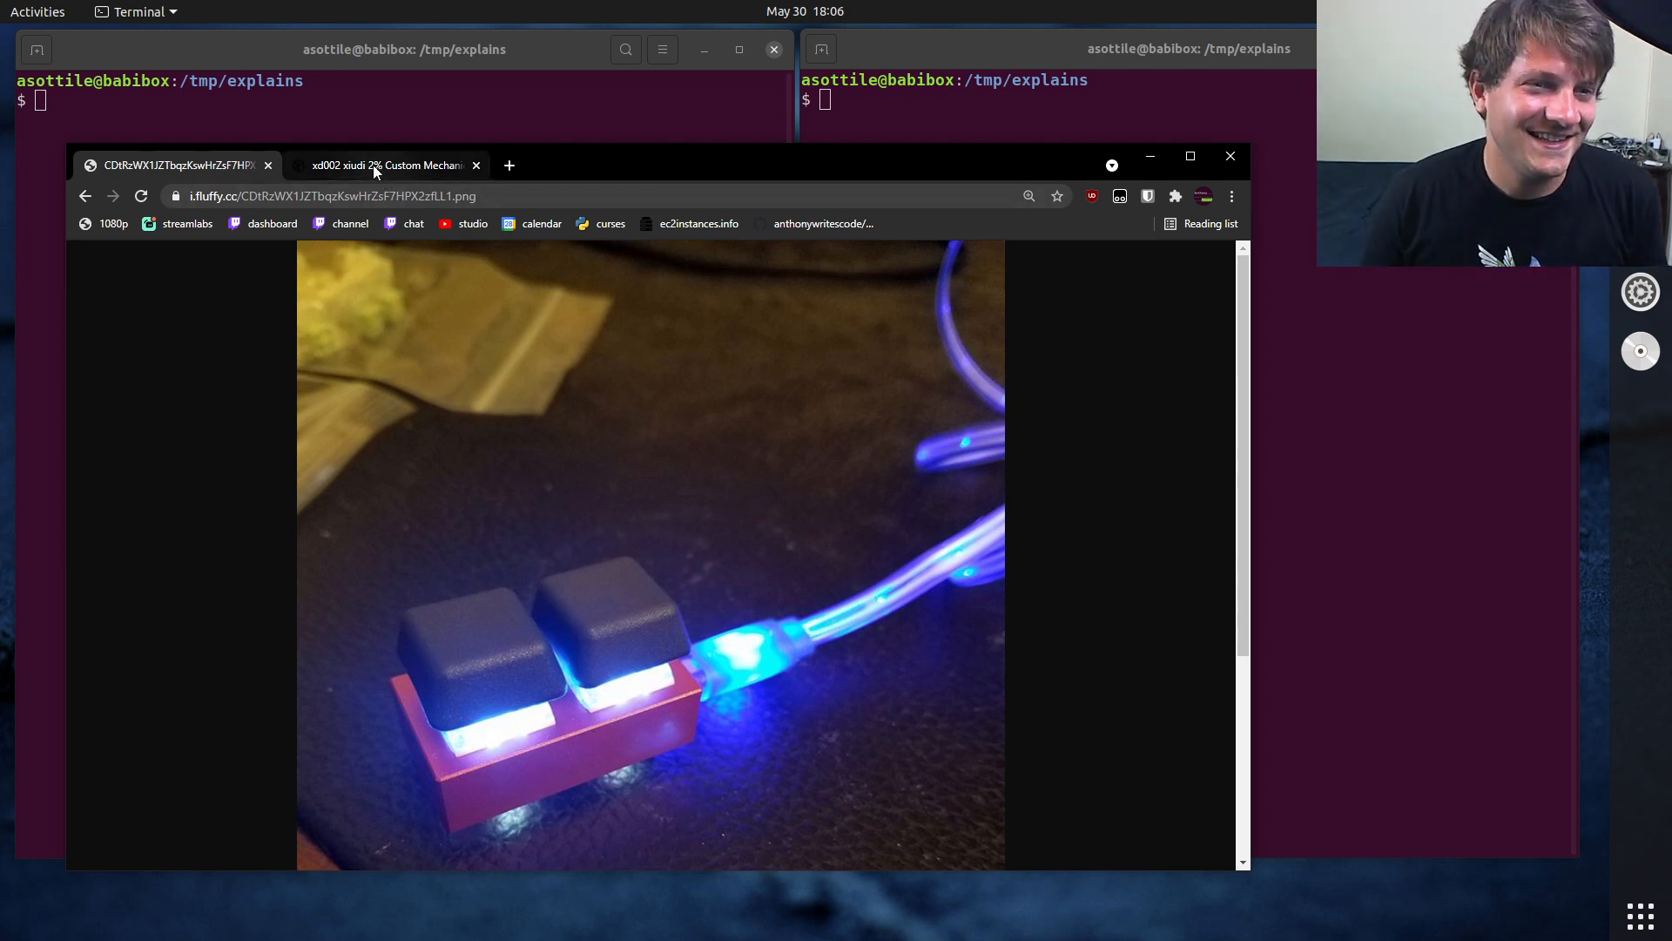
# Return to the XD002 product page and highlight its crossed-out original price.
pyautogui.click(384, 166)
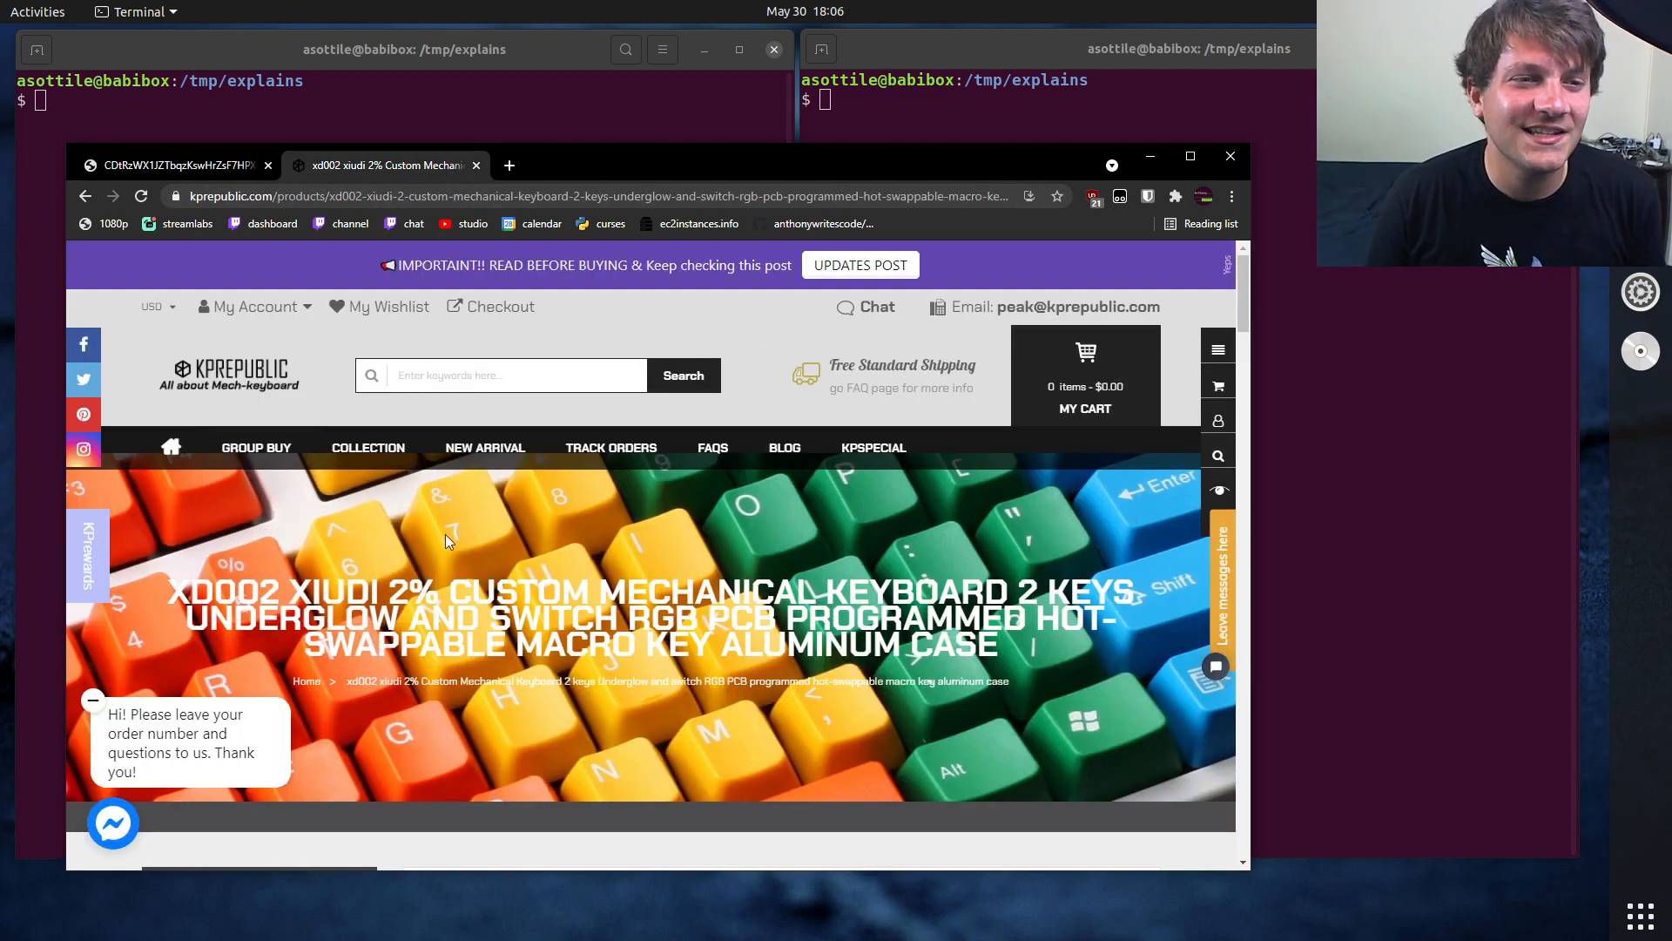
pyautogui.scroll(-3)
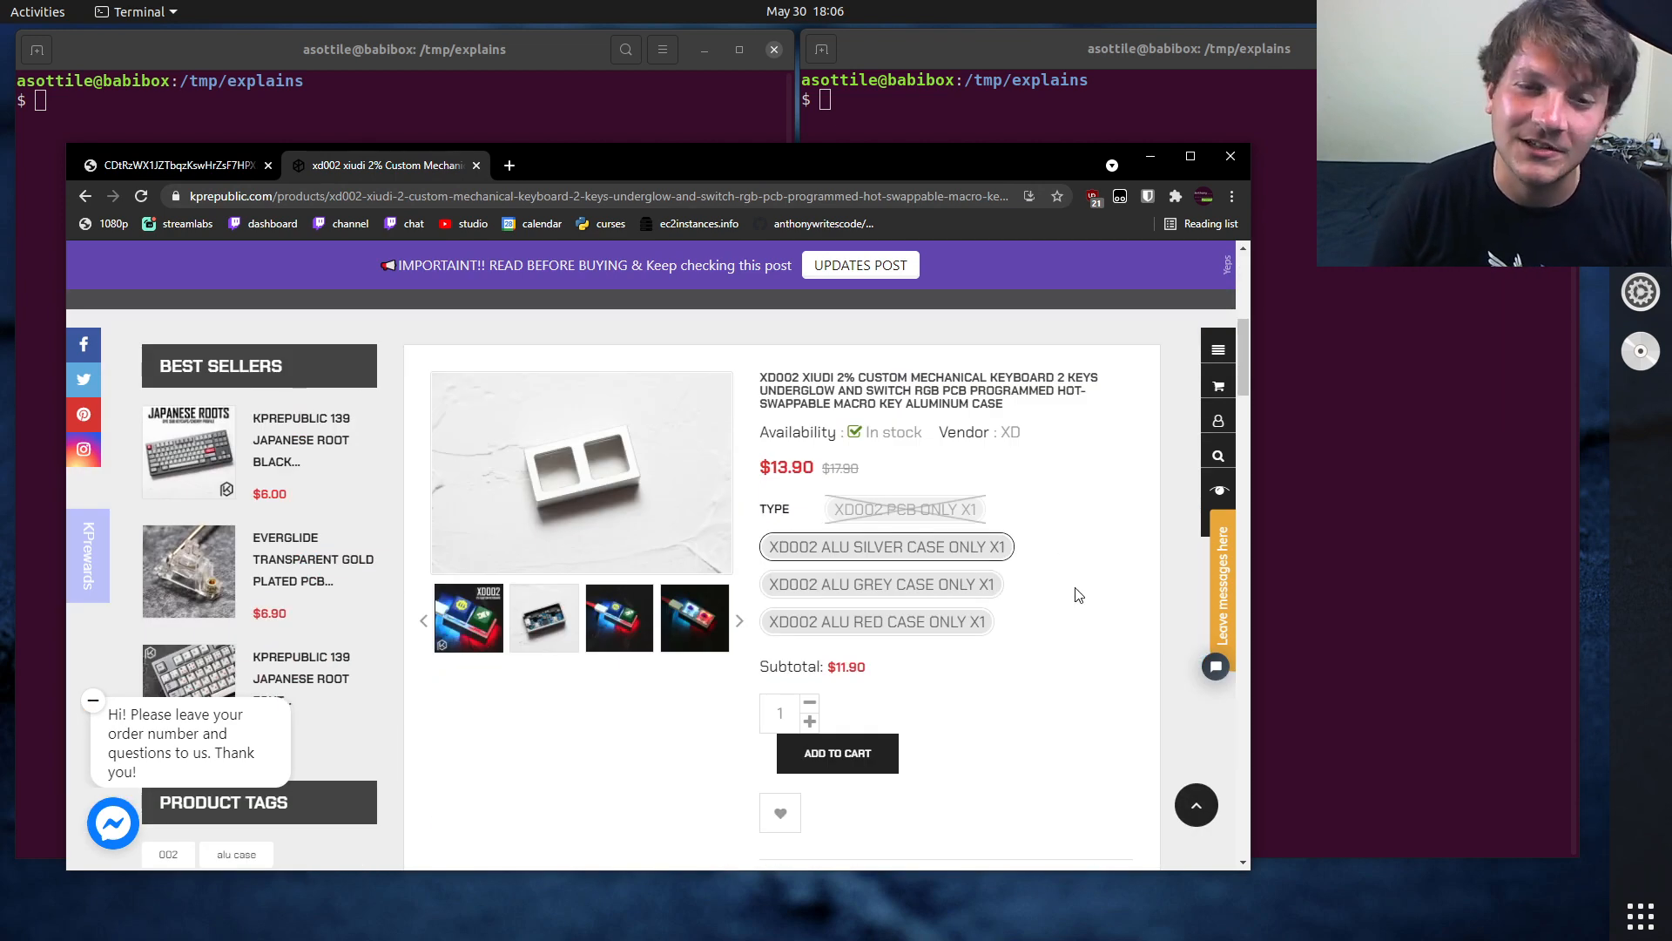
pyautogui.moveTo(1092, 608)
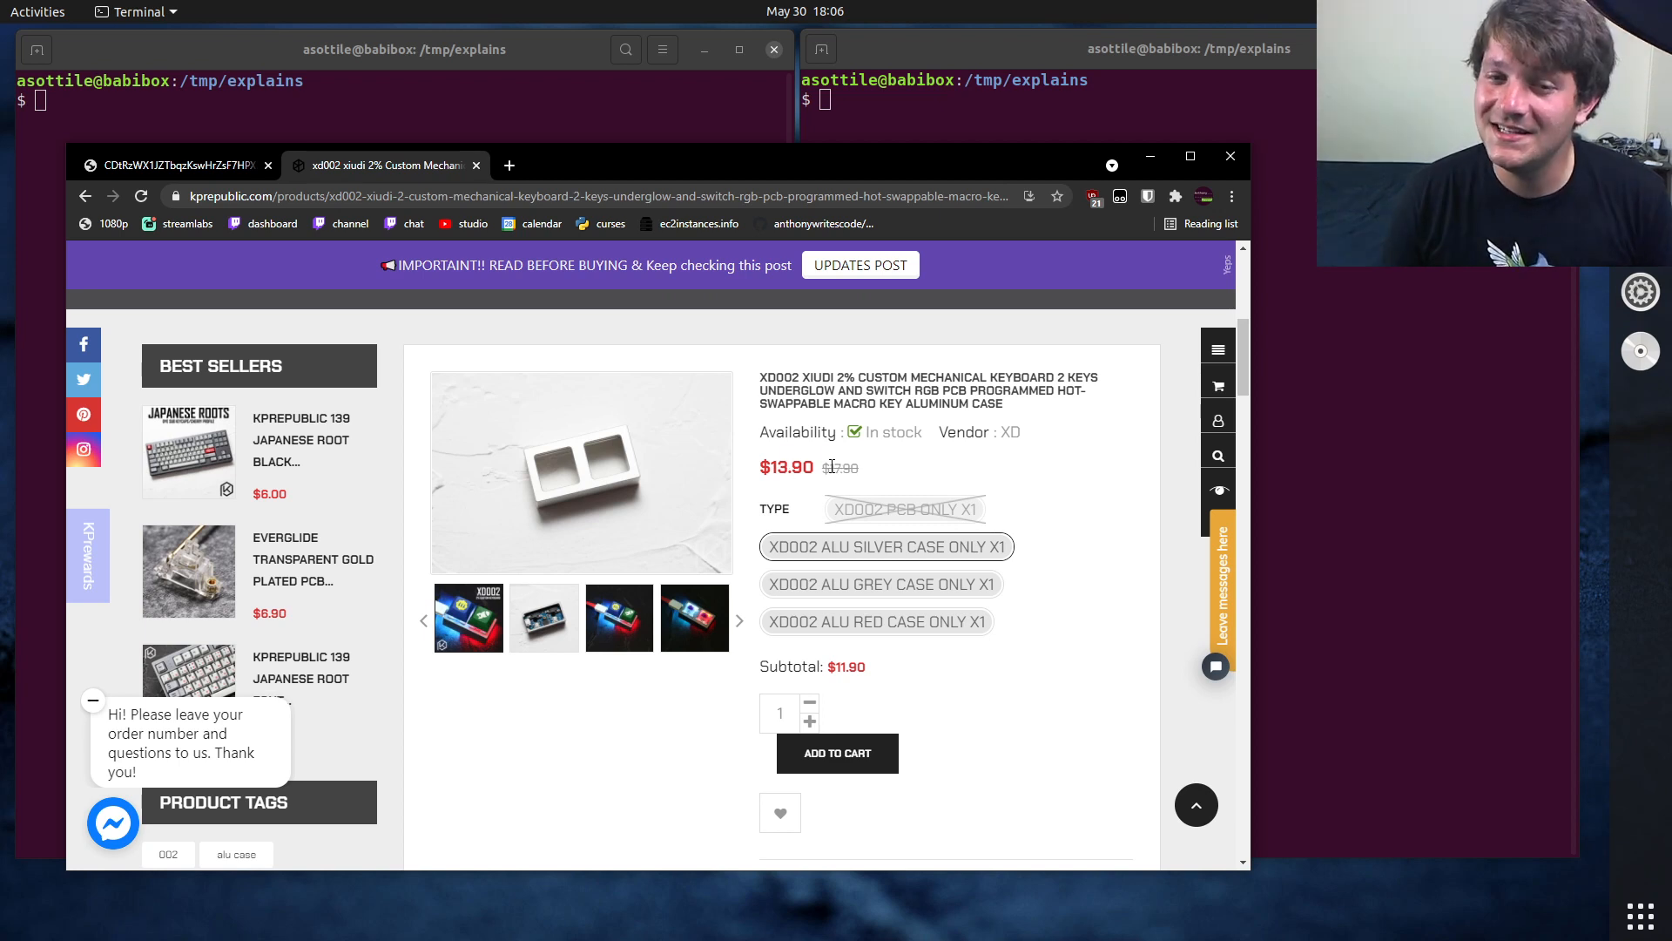
pyautogui.doubleClick(841, 467)
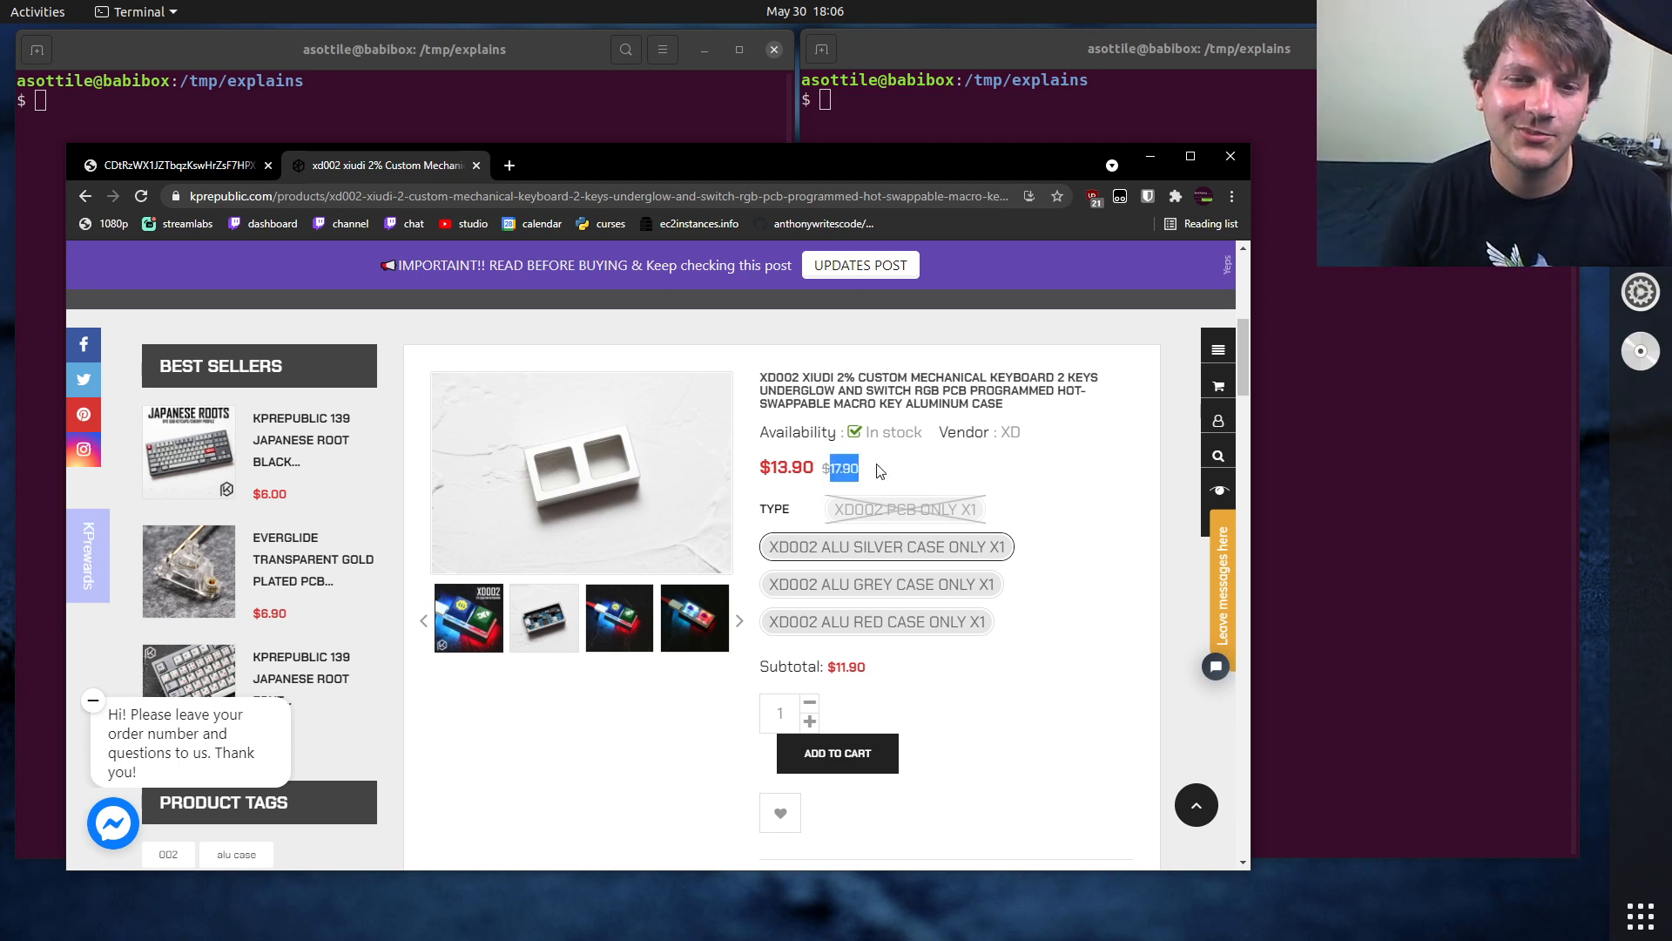
# Try the silver and grey aluminum cases, then choose XD002 ALU RED CASE ONLY X1 at $13.90.
pyautogui.click(876, 622)
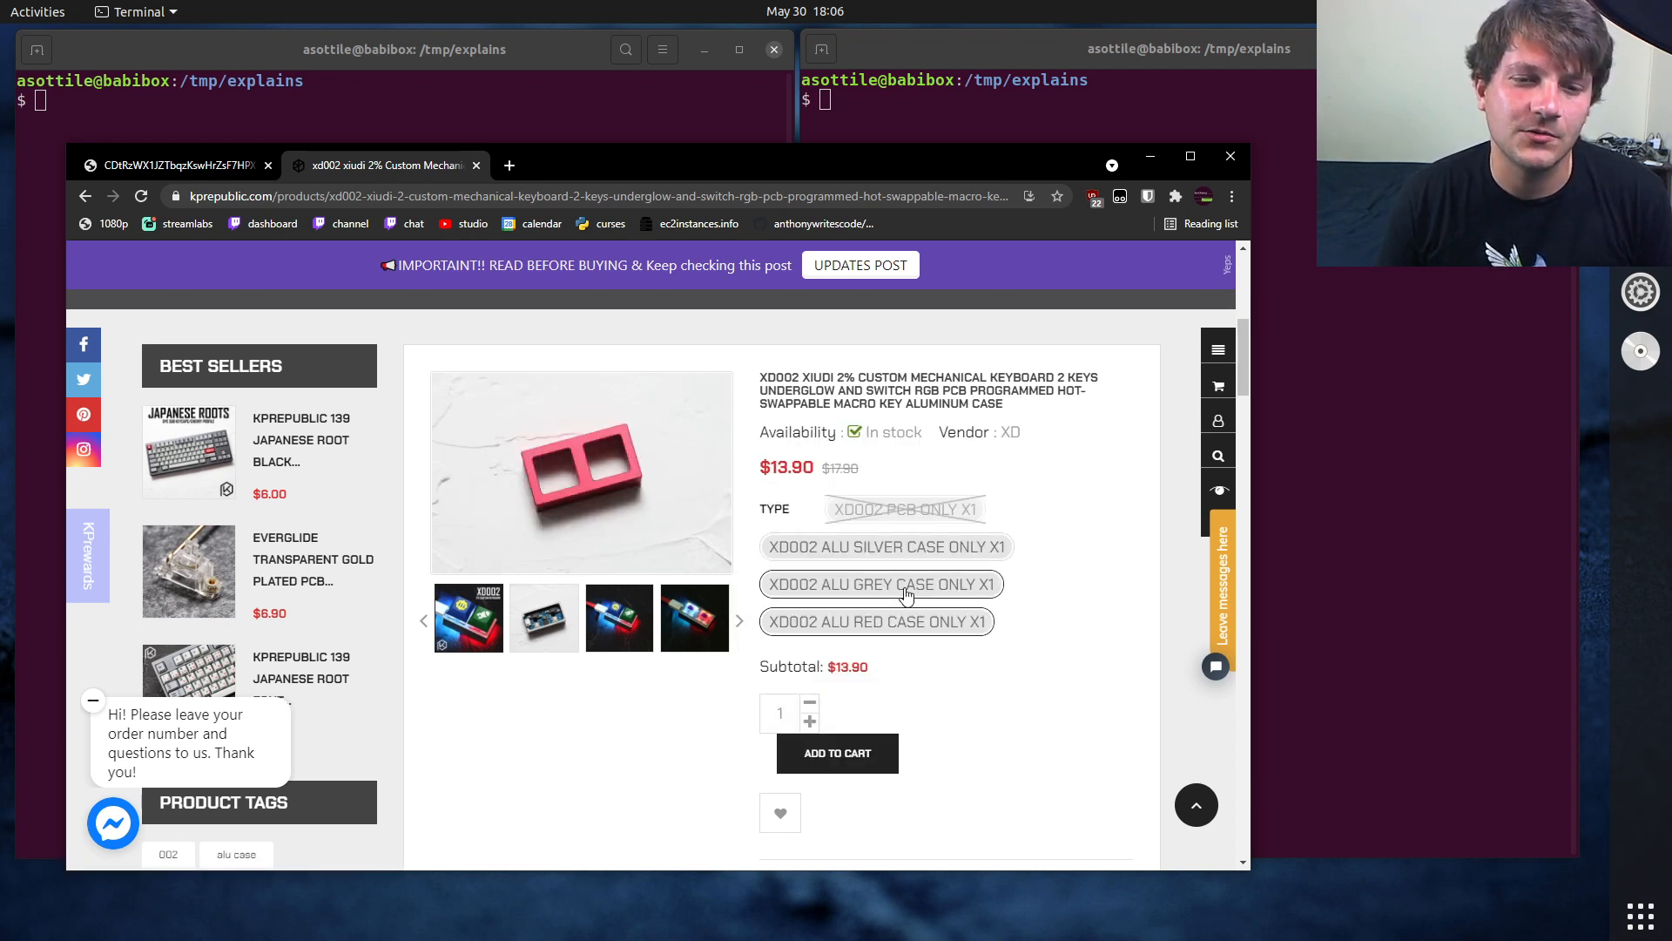
pyautogui.click(885, 546)
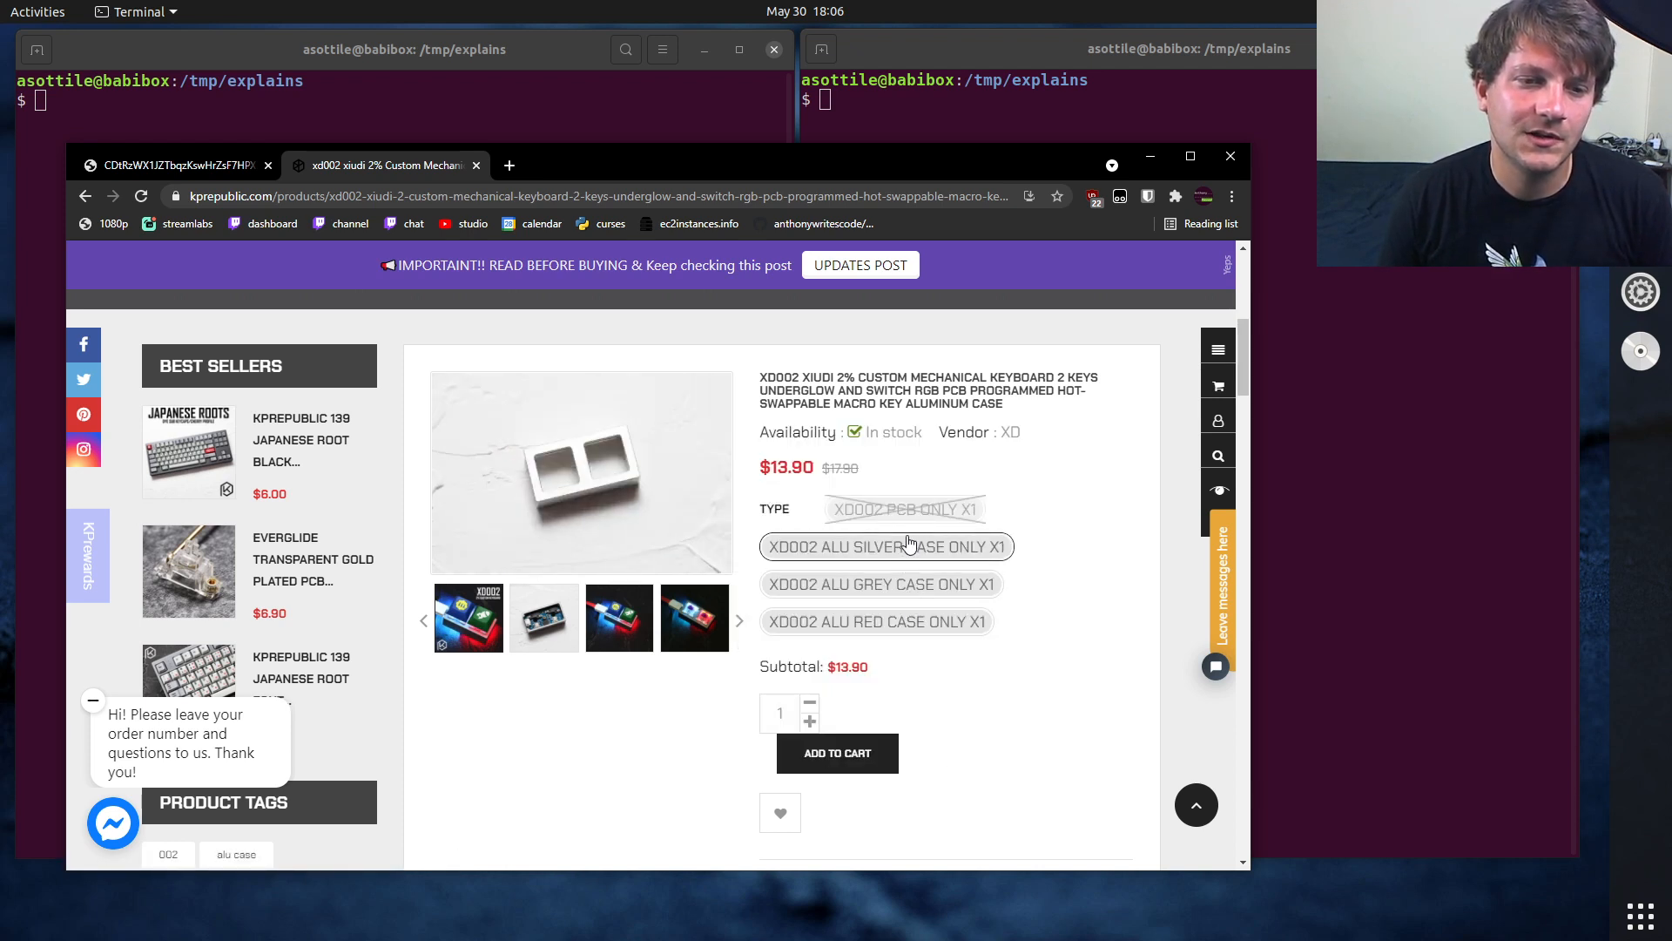
pyautogui.click(880, 583)
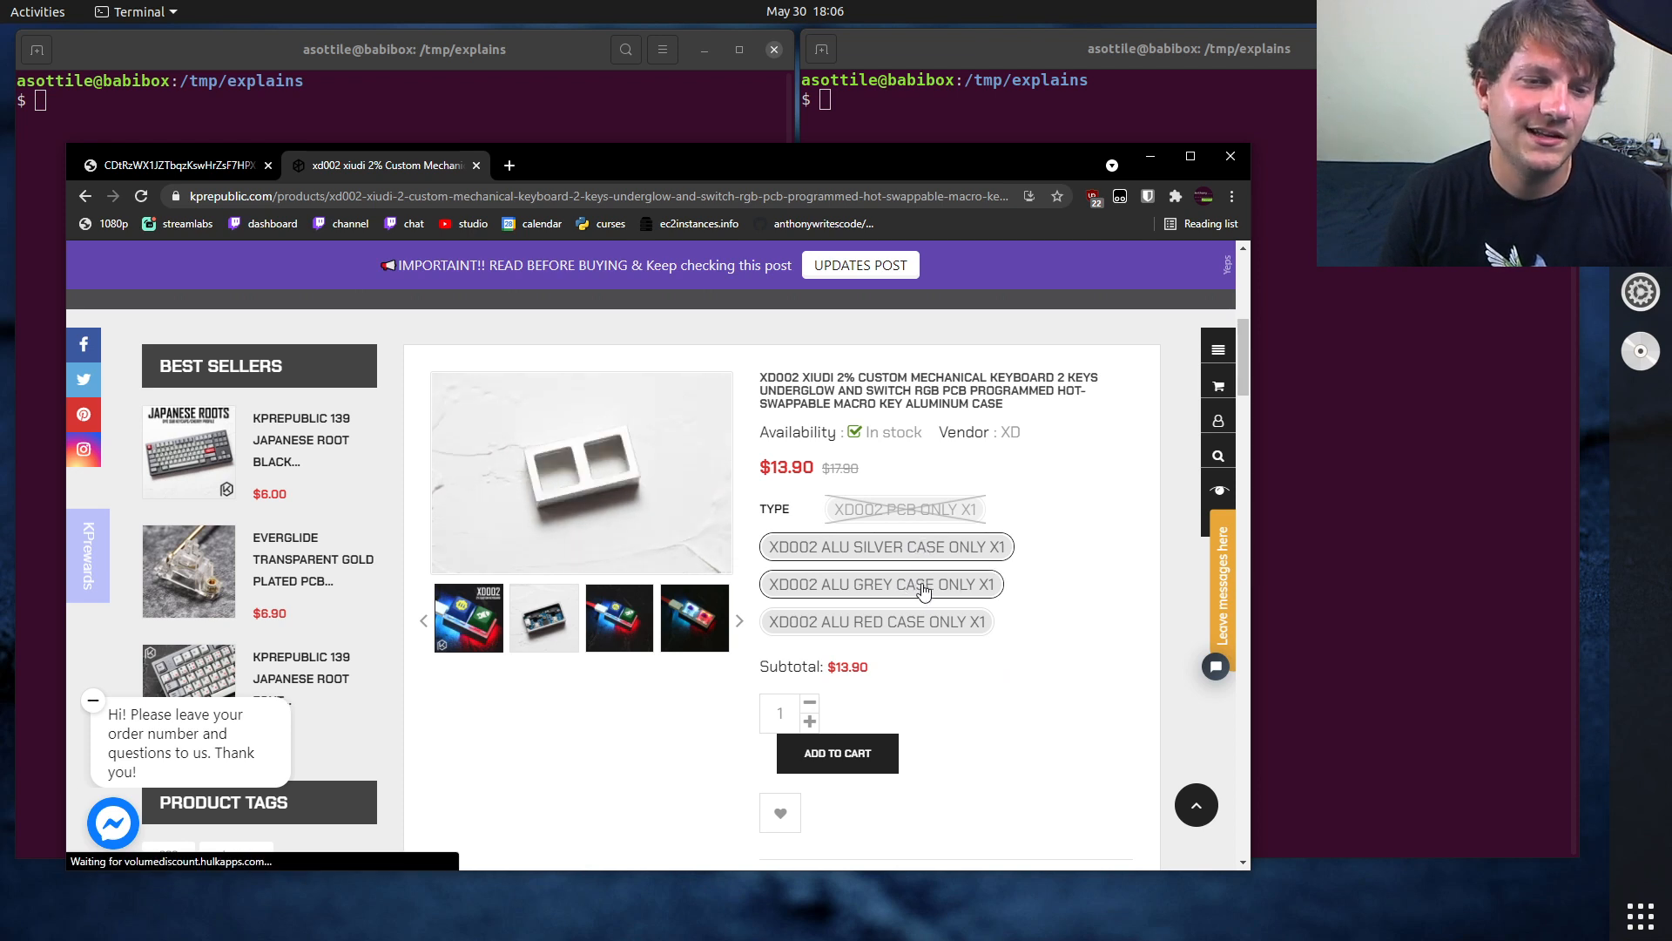
pyautogui.click(875, 621)
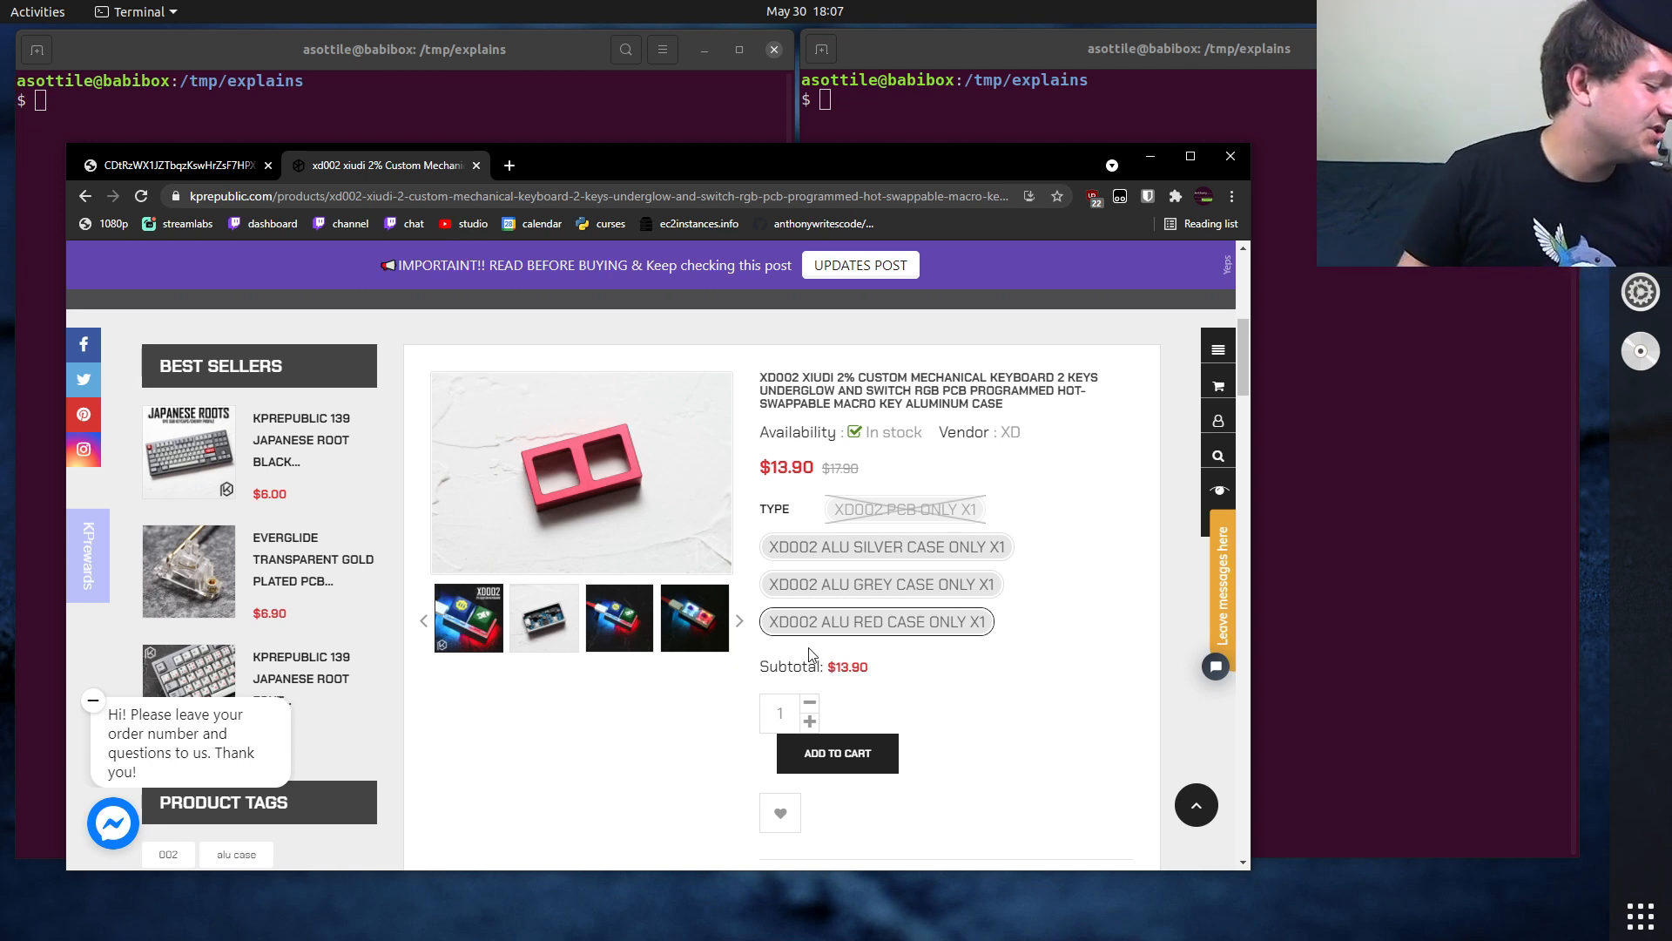
pyautogui.moveTo(816, 621)
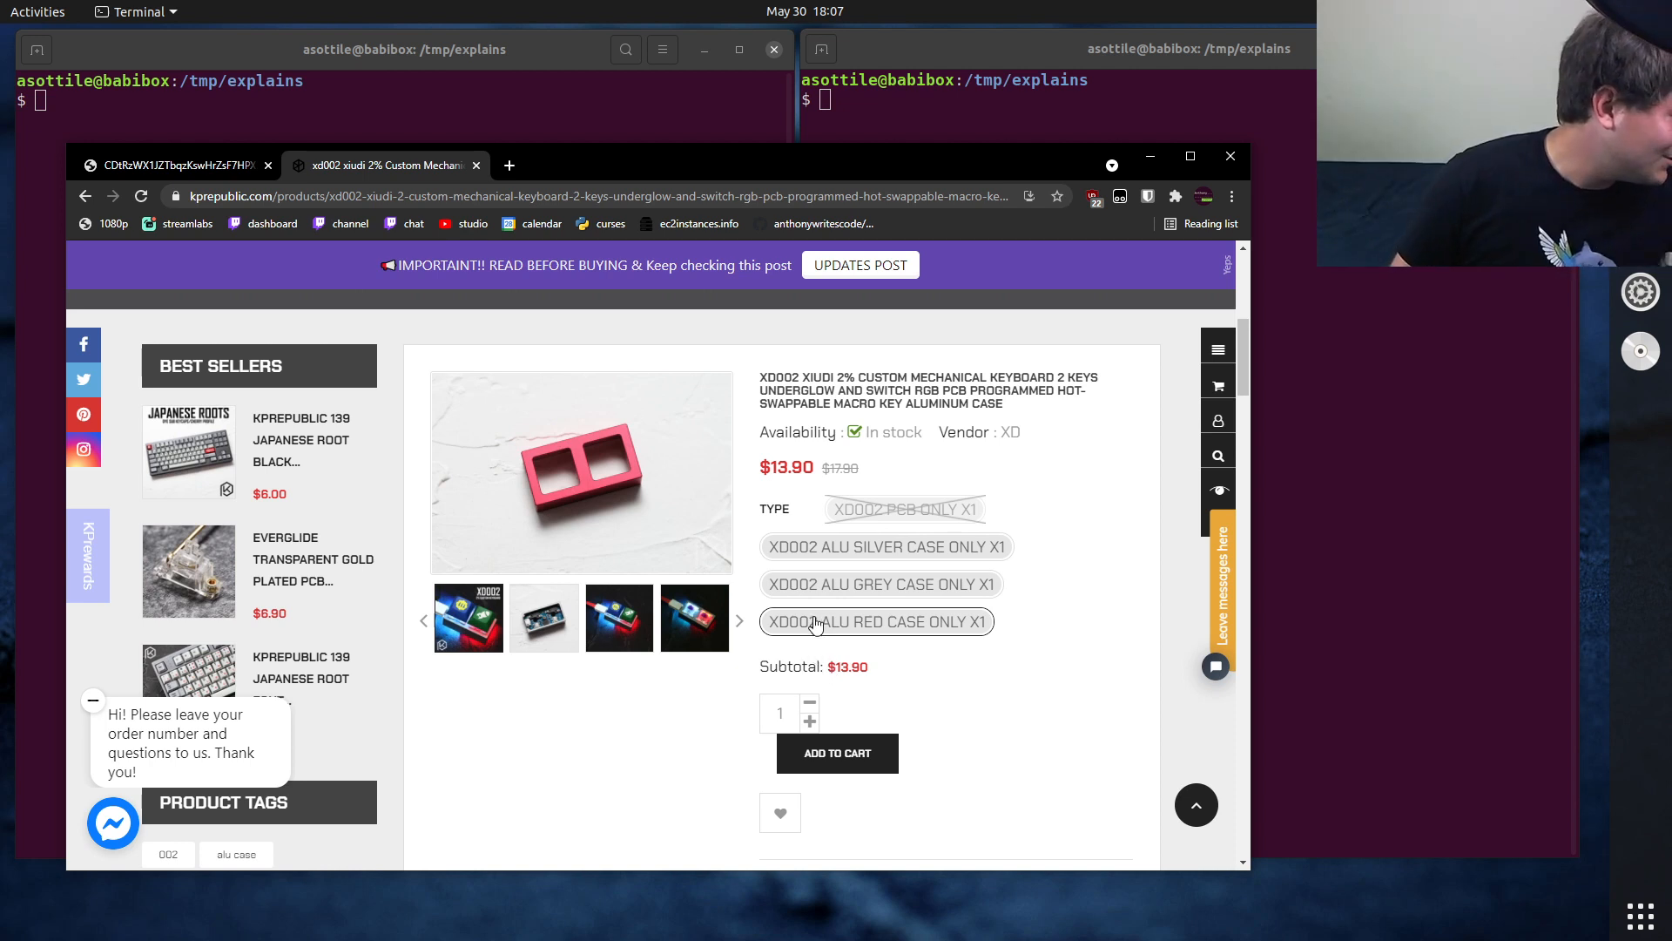